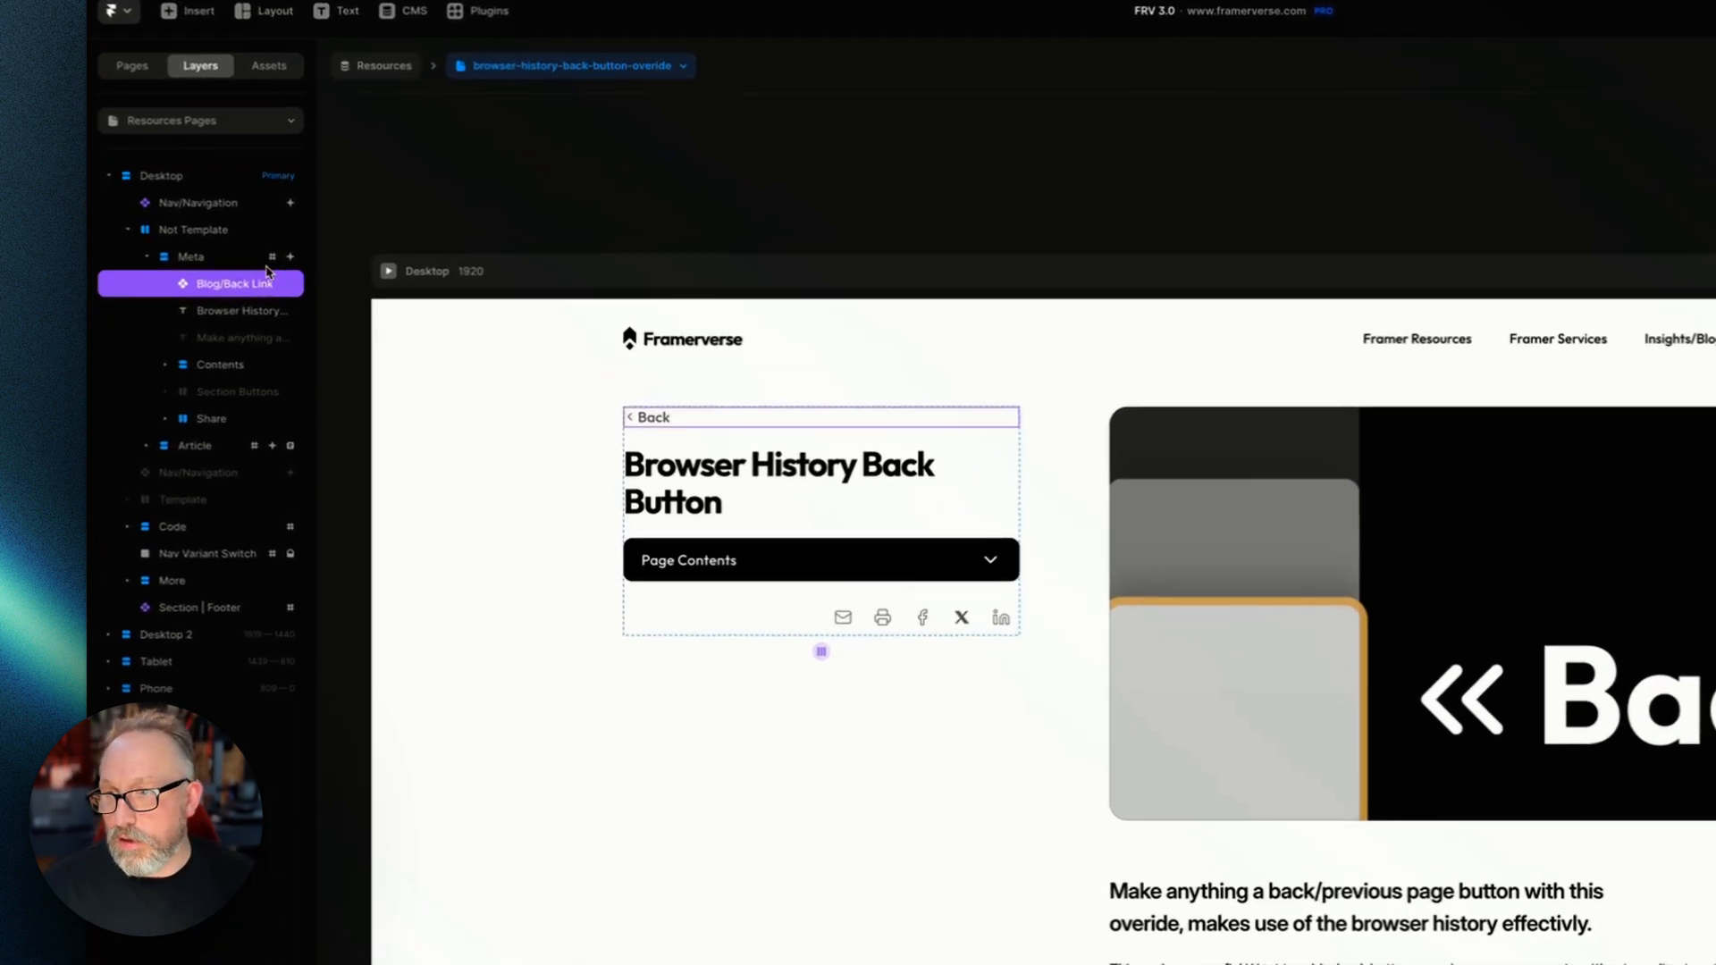
- Edit the Back Link component and inspect its withHistoryBack override from the PreviousPage file
click(130, 62)
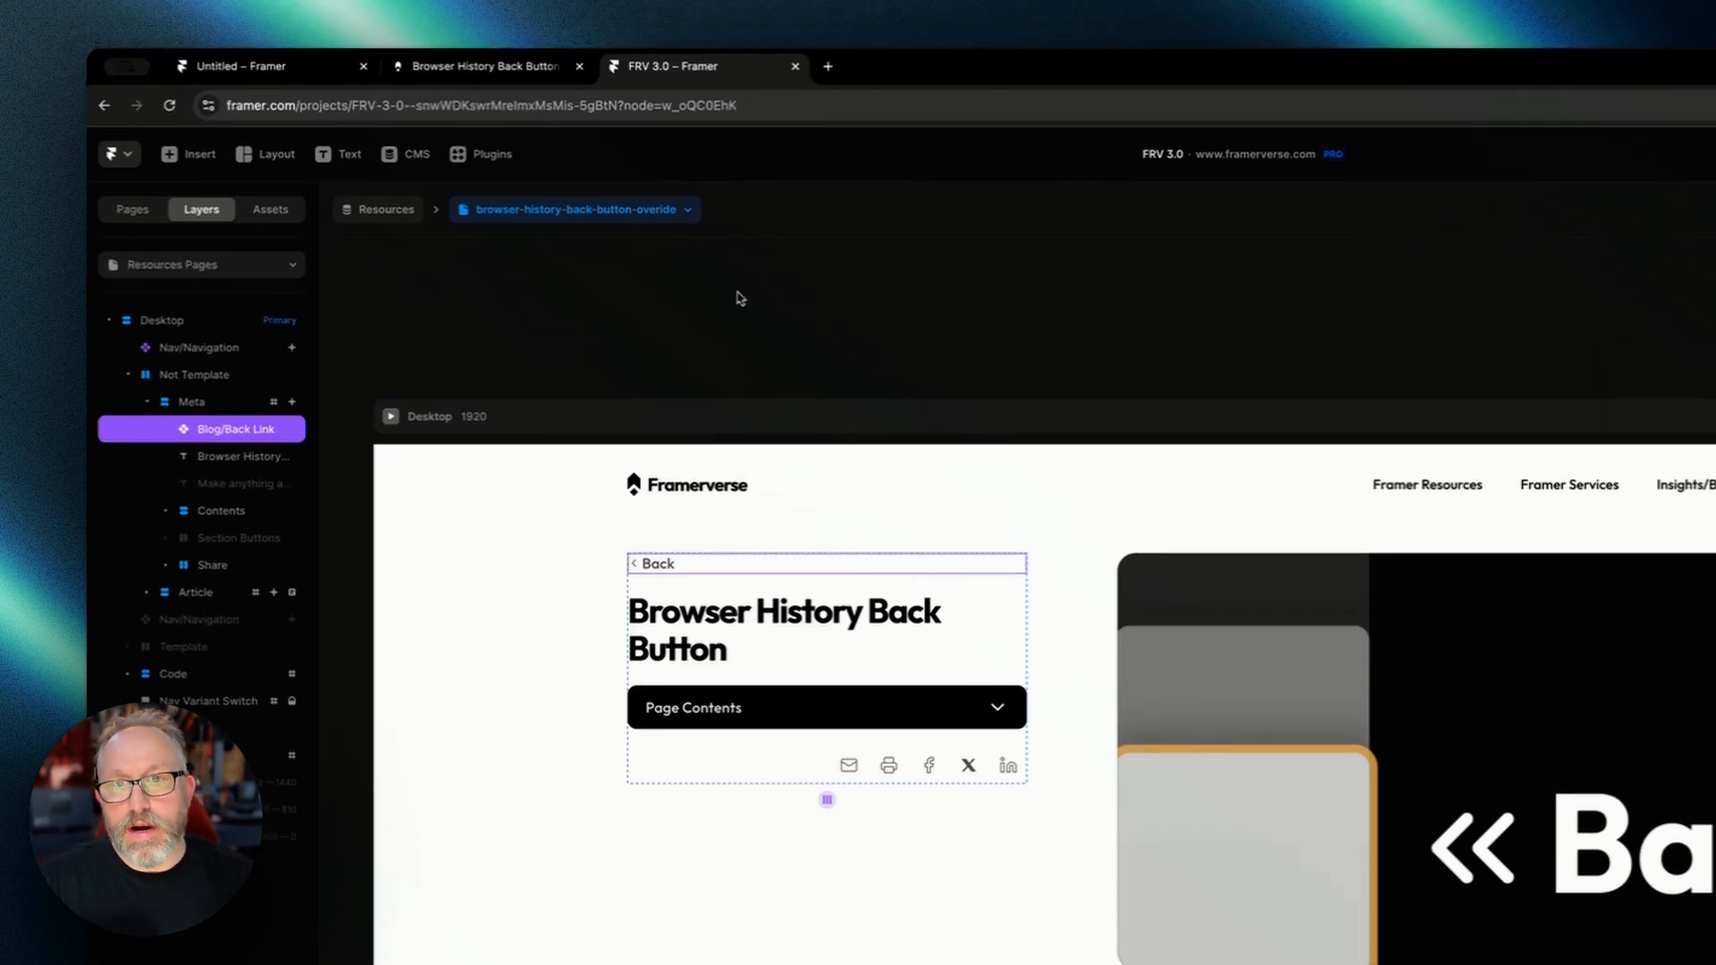
mouse_move(743, 568)
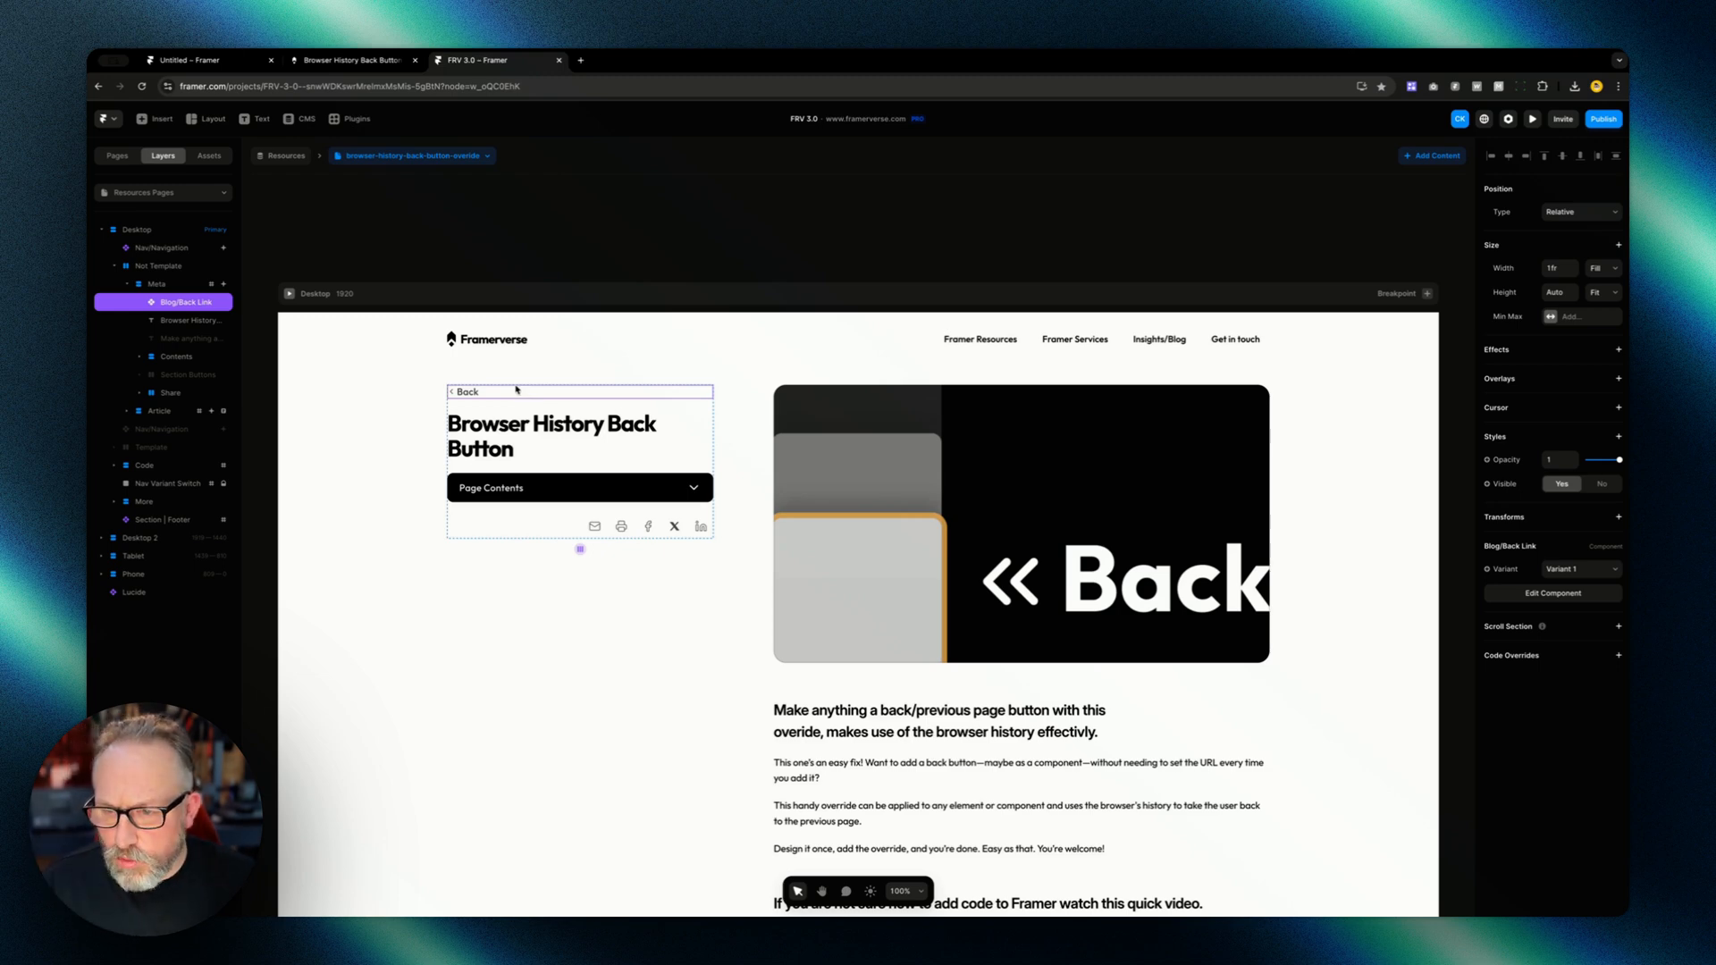
click(1552, 592)
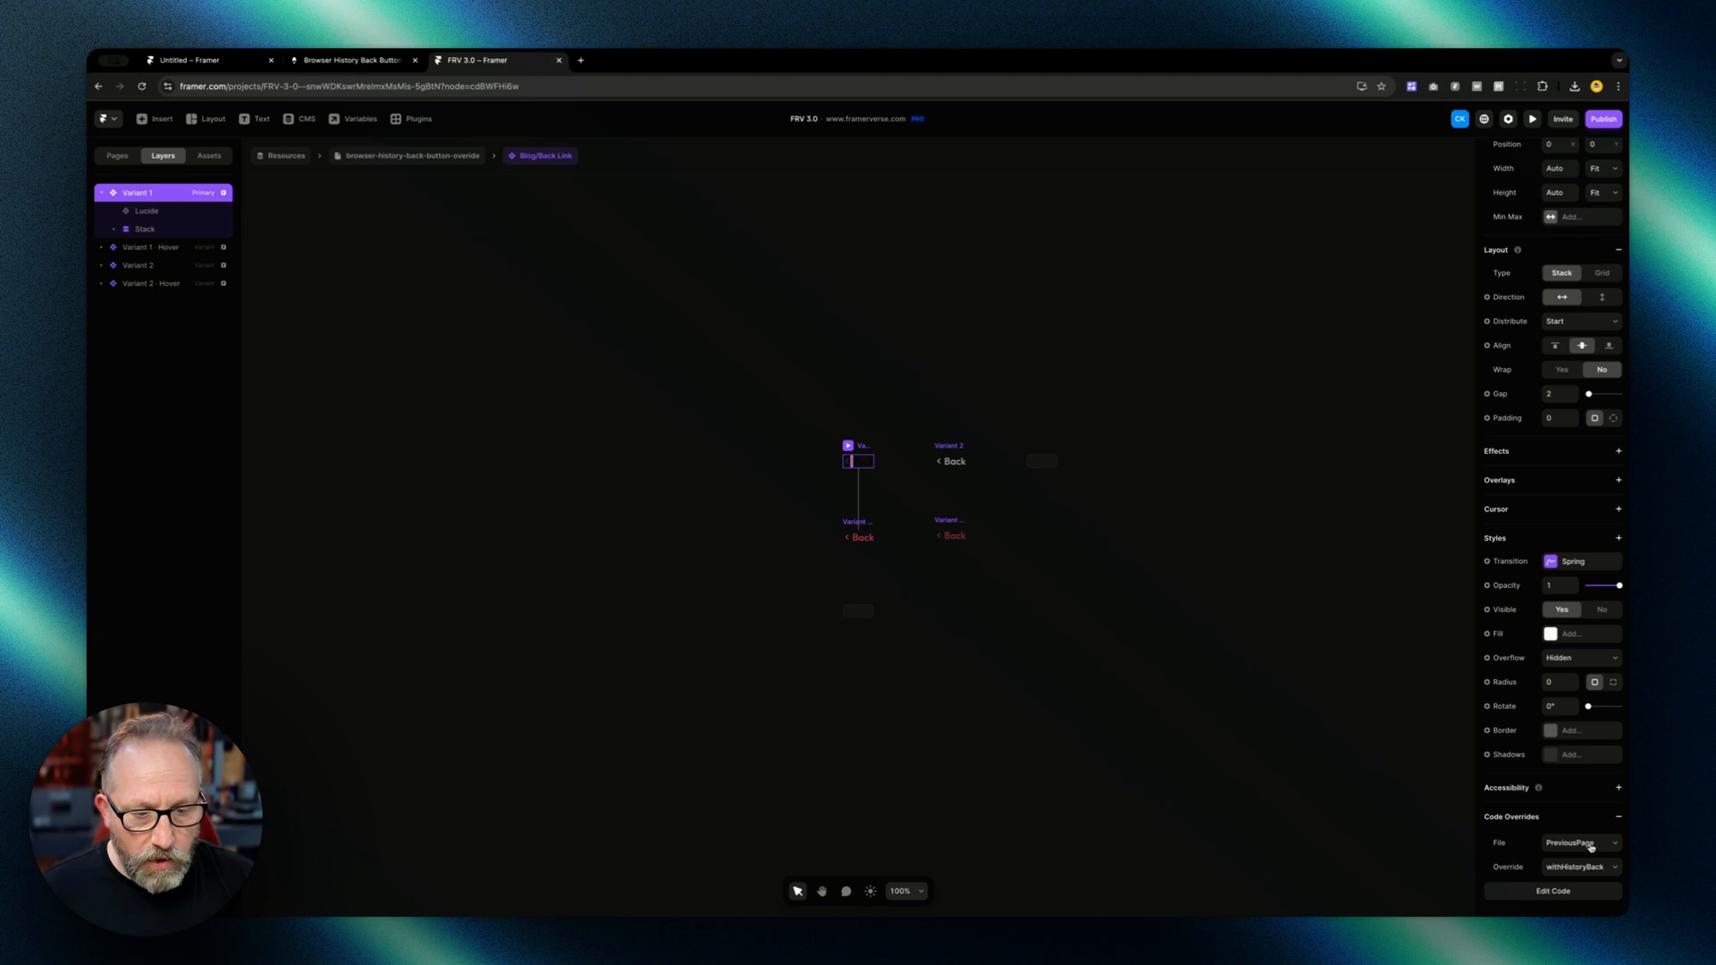
click(1551, 891)
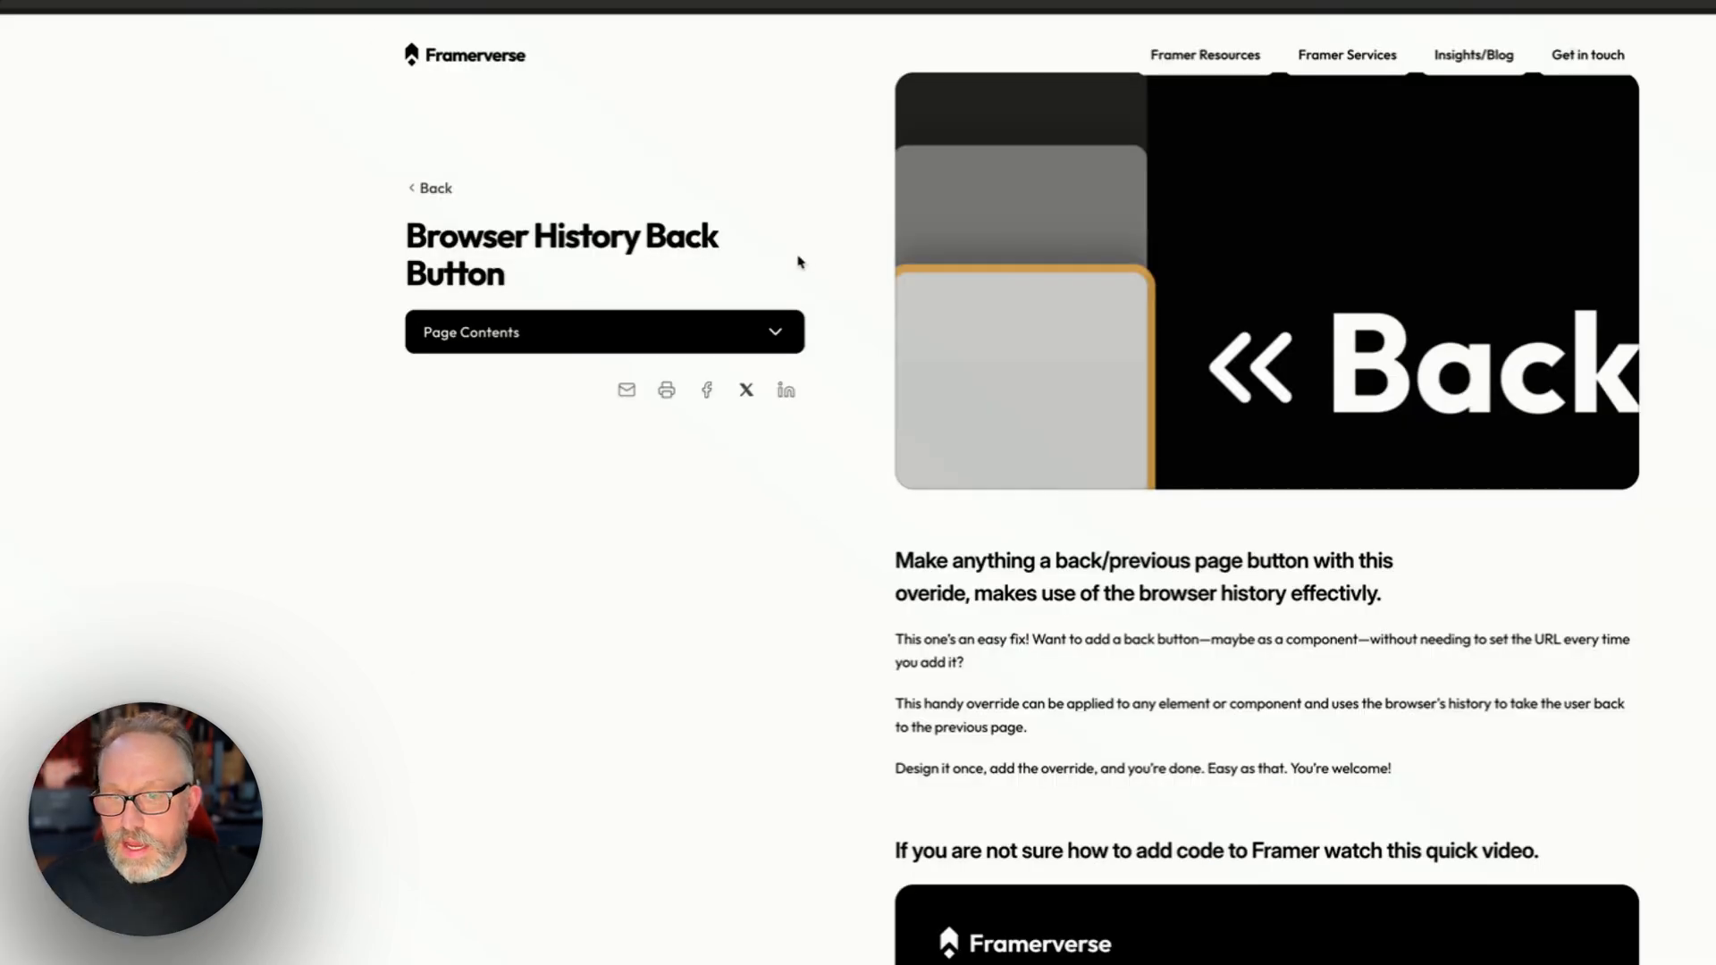
- Scroll to the Framer Code Component section and copy the Browser History Back Button override code
scroll(down, 3)
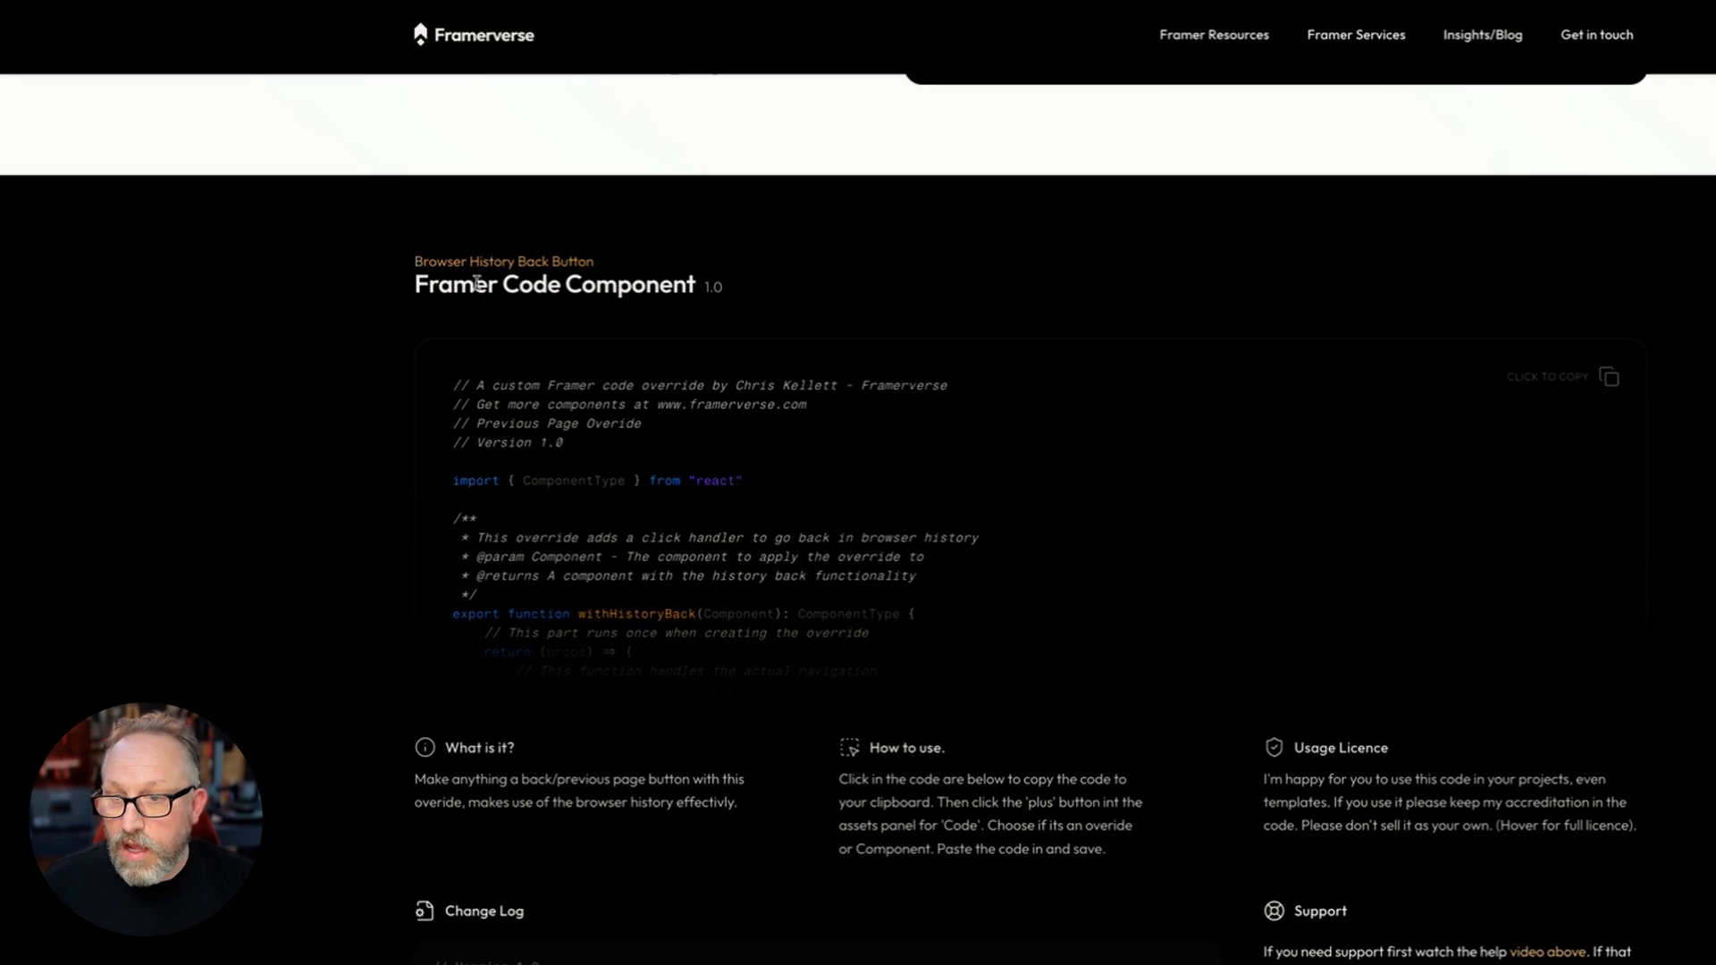
mouse_move(795, 264)
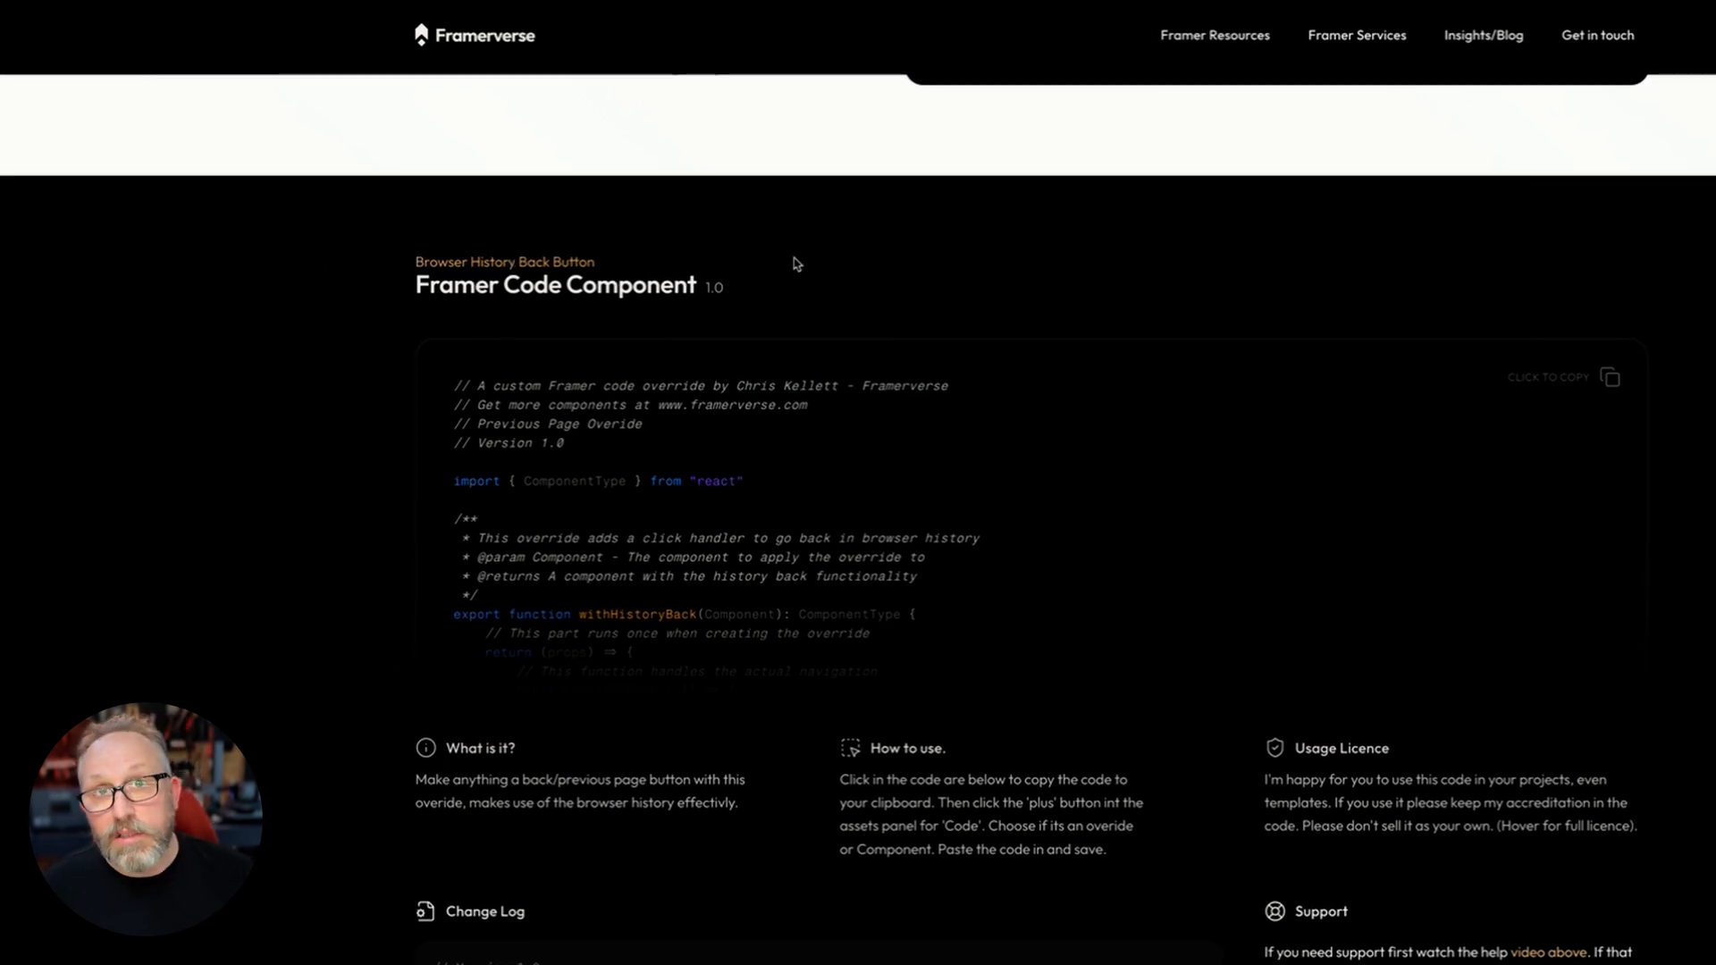
scroll(down, 3)
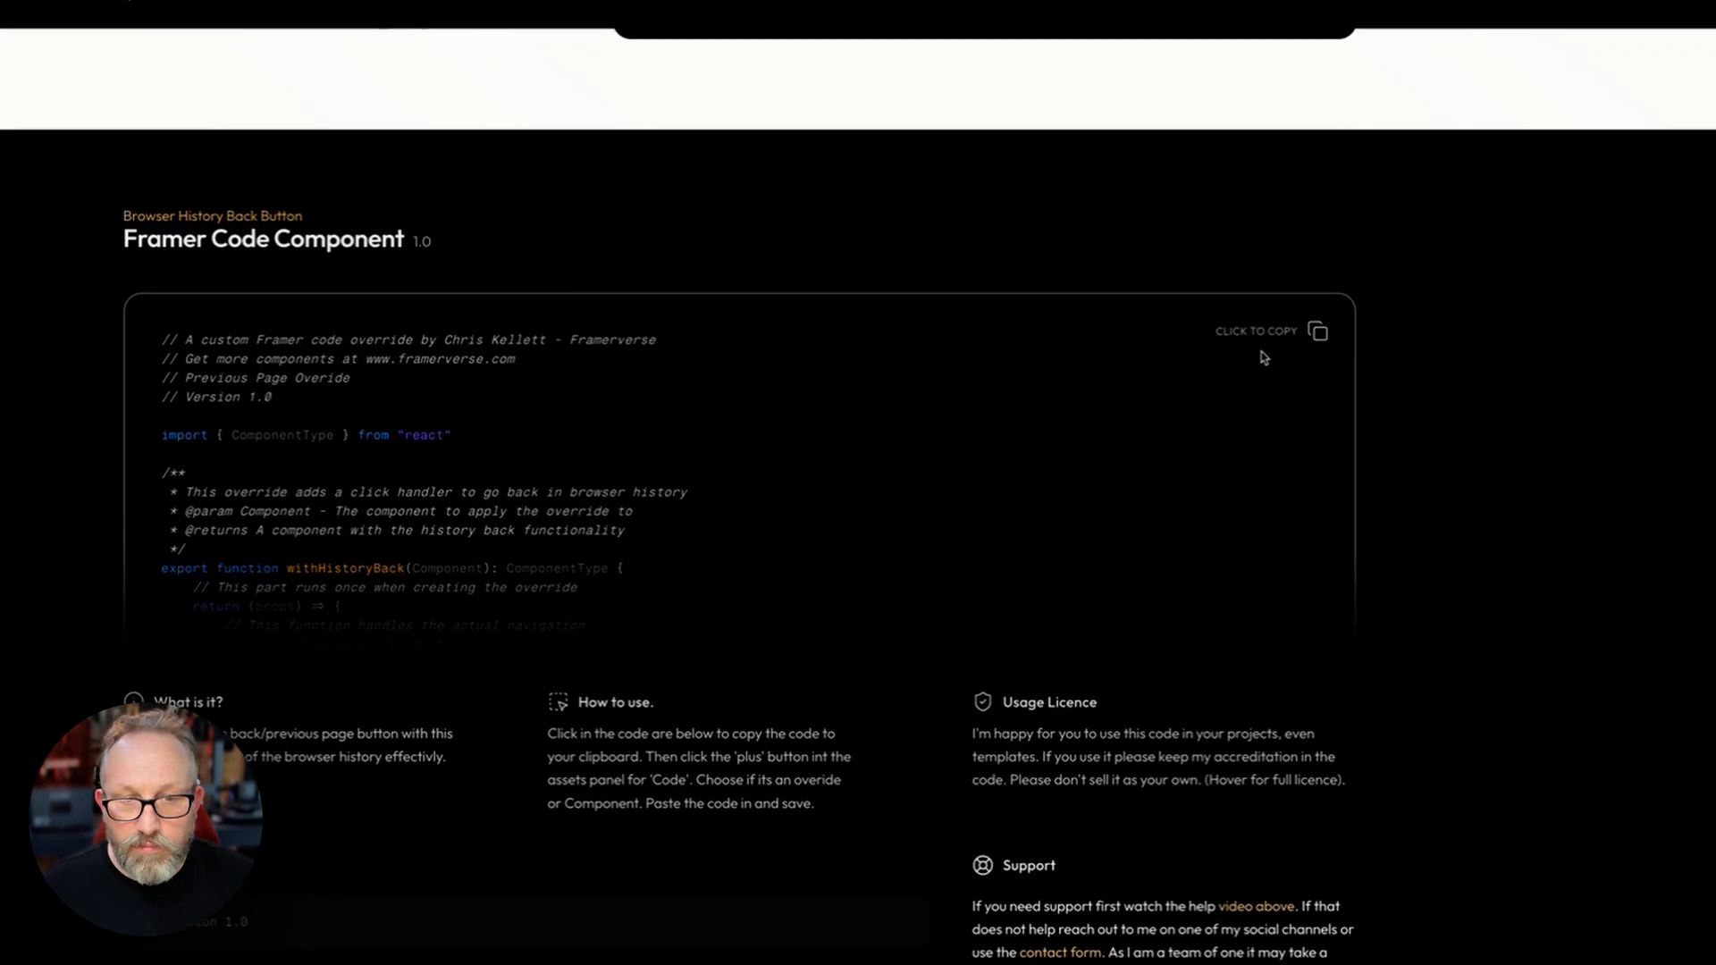
click(1257, 330)
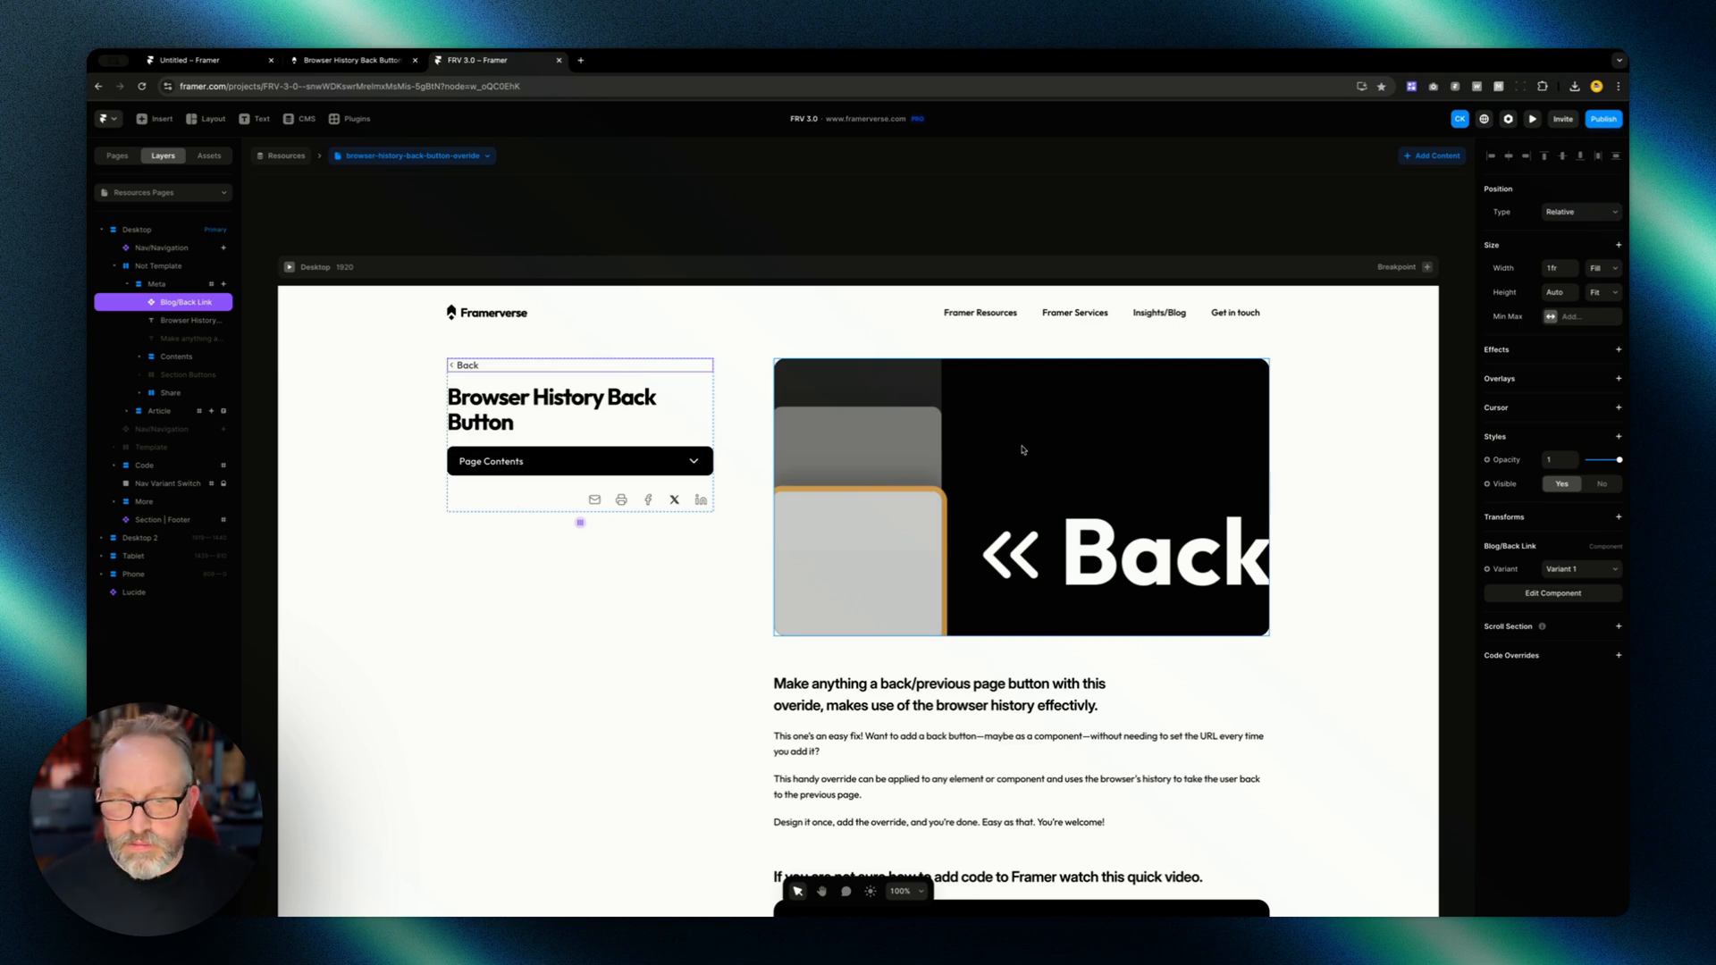
mouse_move(1021, 451)
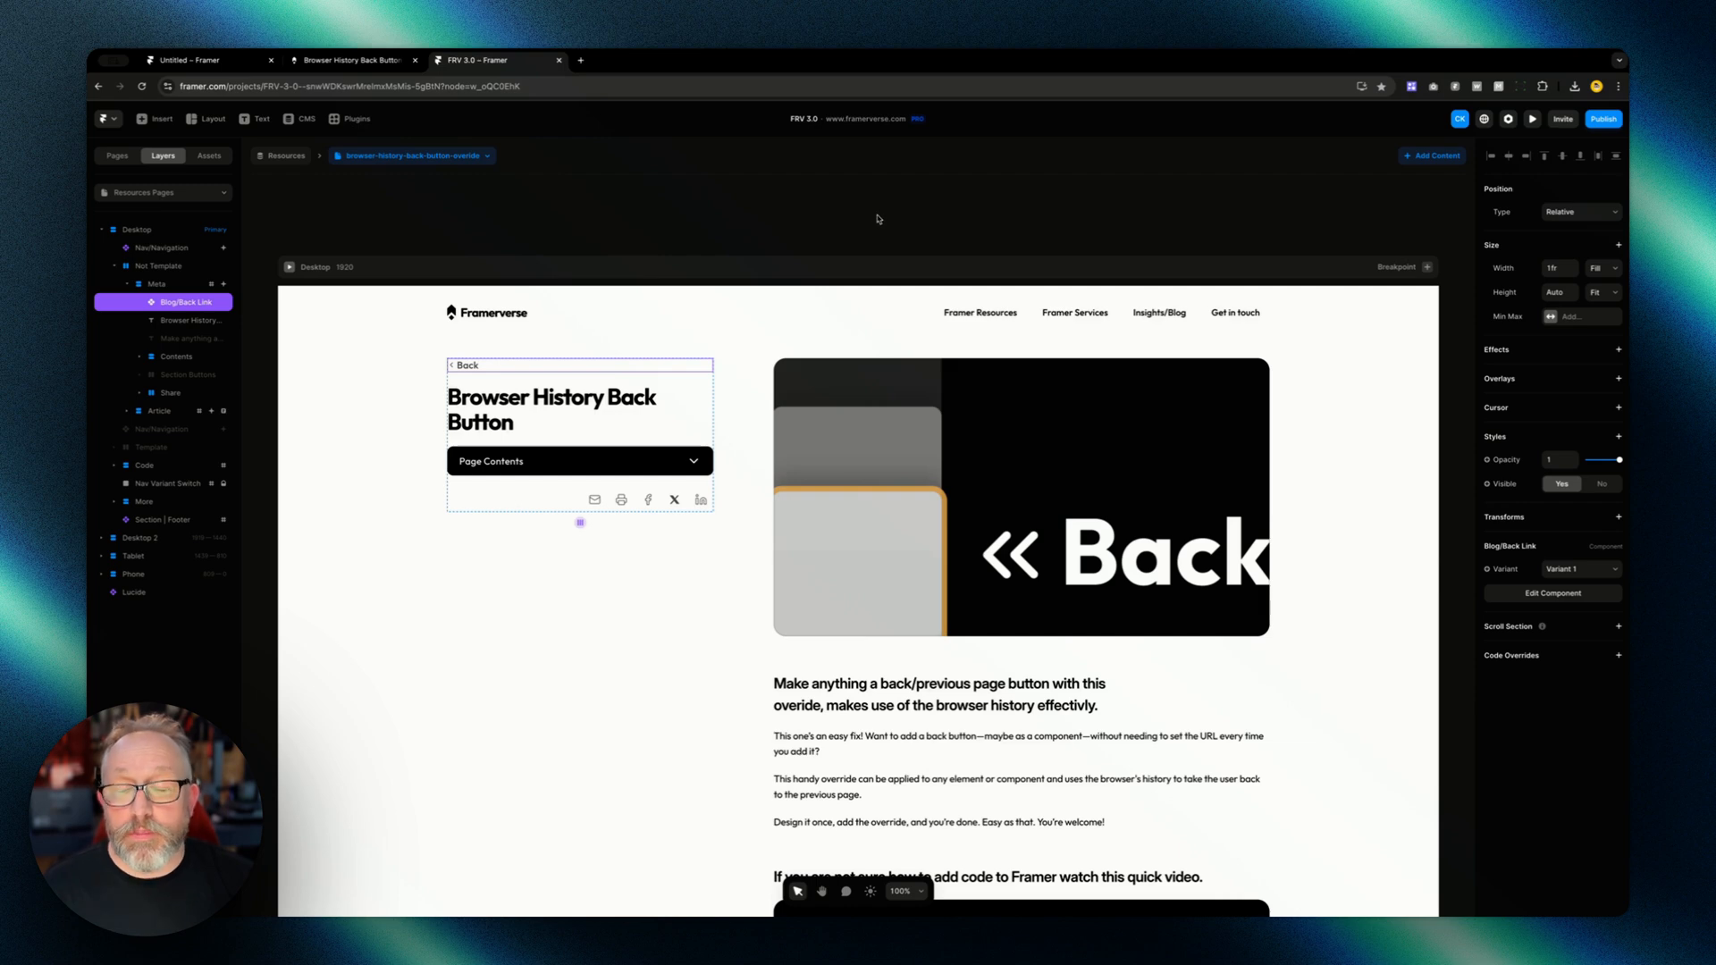
mouse_move(870, 222)
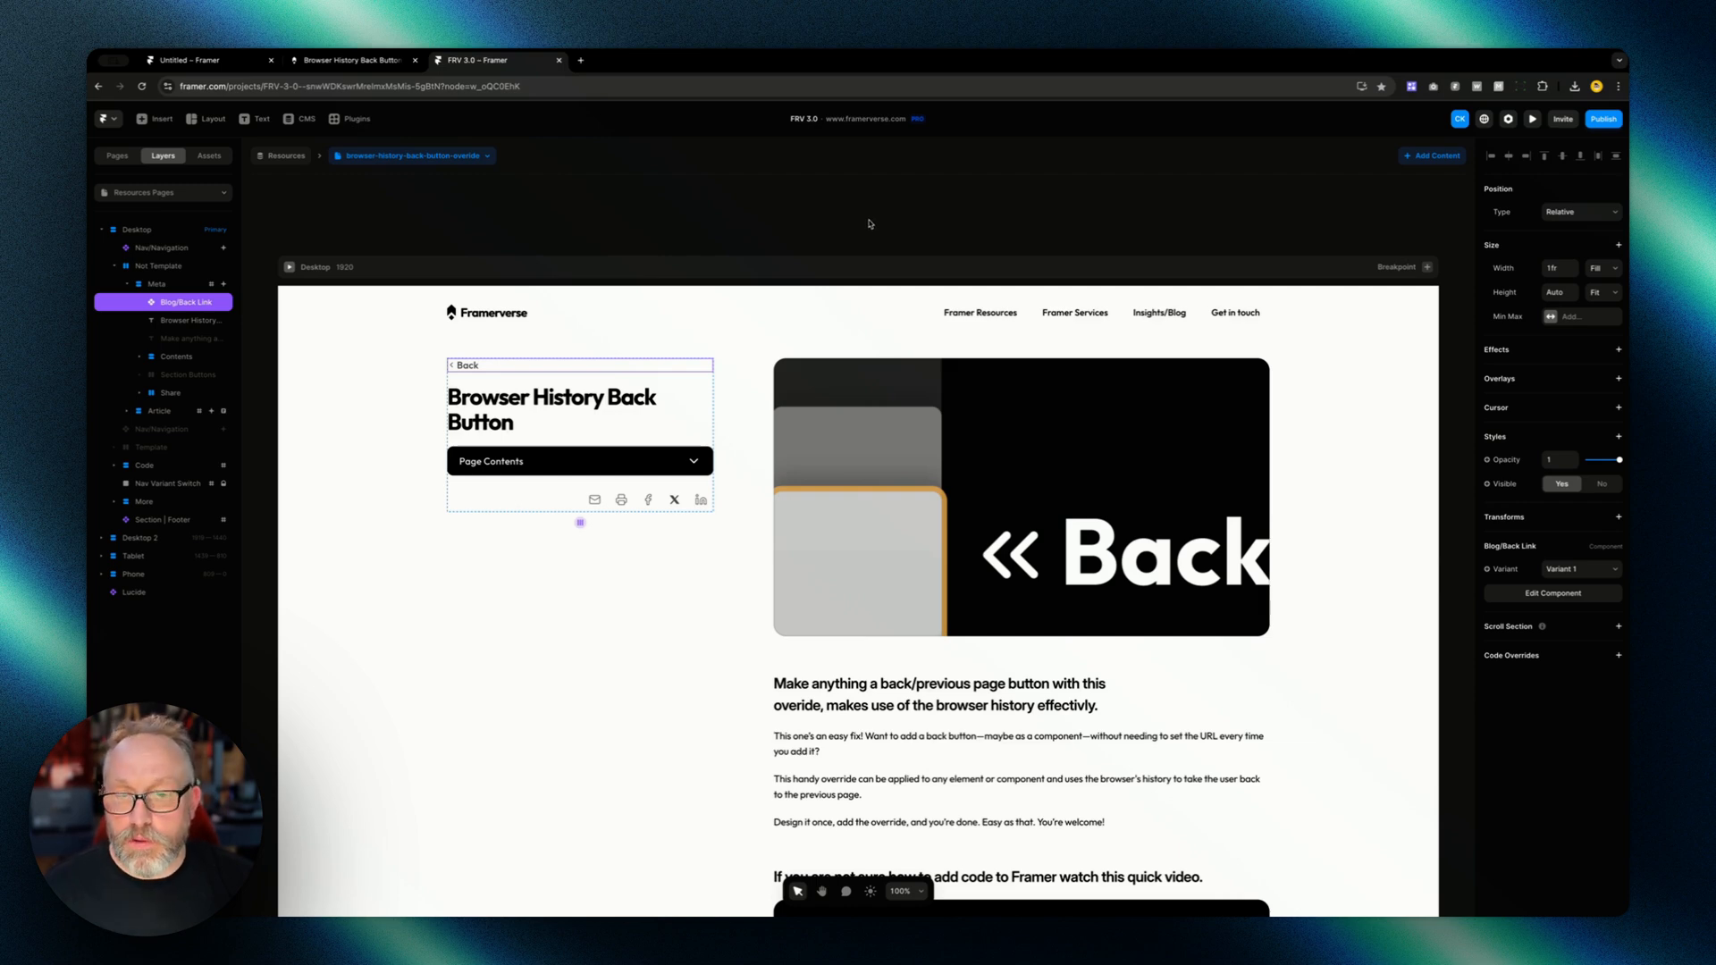